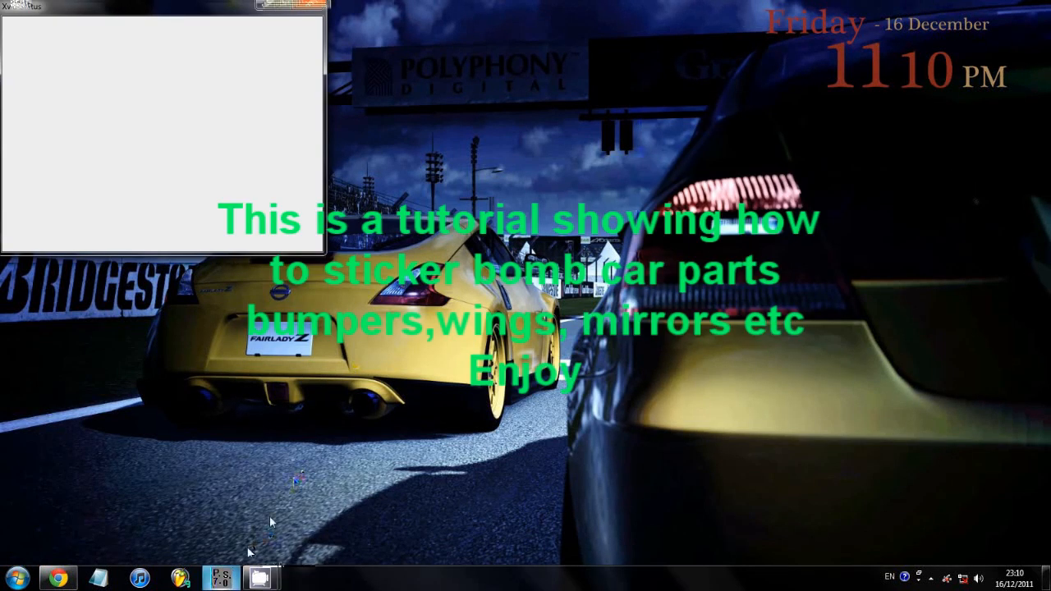
Step: Launch Adobe Photoshop from the taskbar to an empty workspace
click(220, 578)
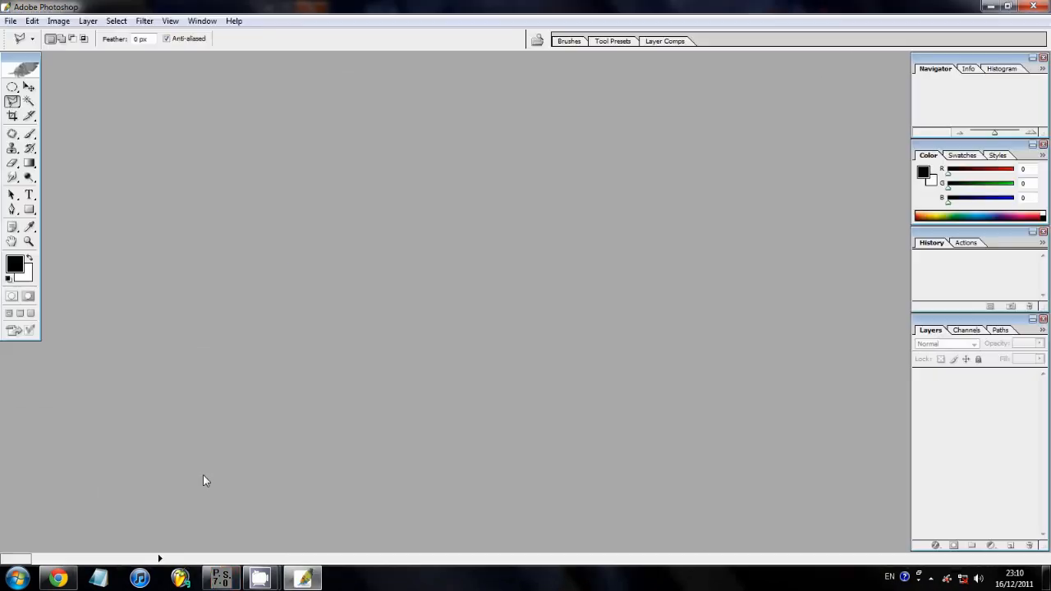
Step: Open S13withbumper.jpg from the Desktop and enlarge its document window
click(10, 20)
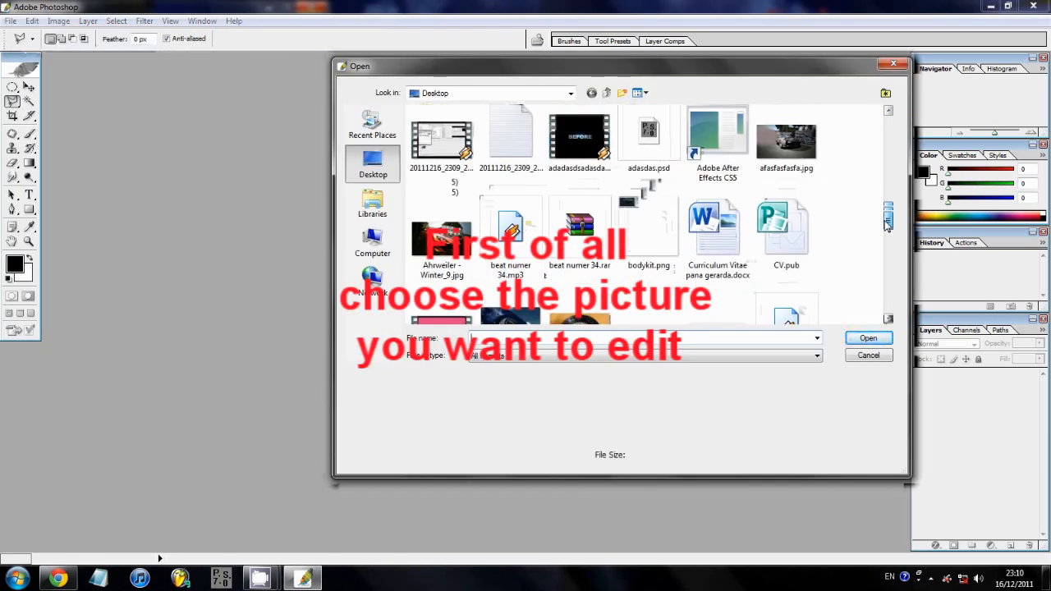
scroll(down, 3)
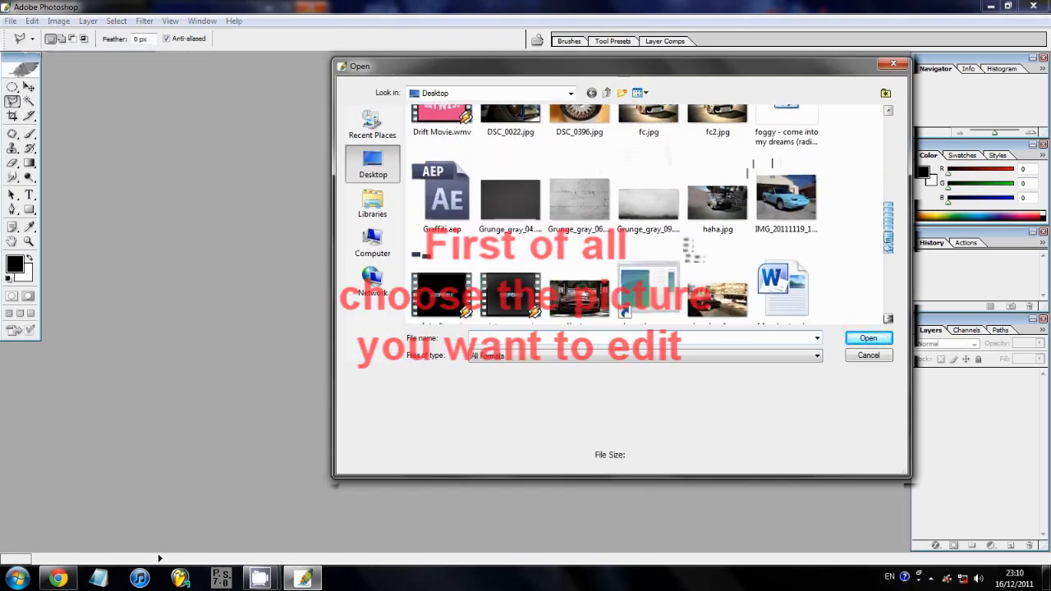
scroll(down, 3)
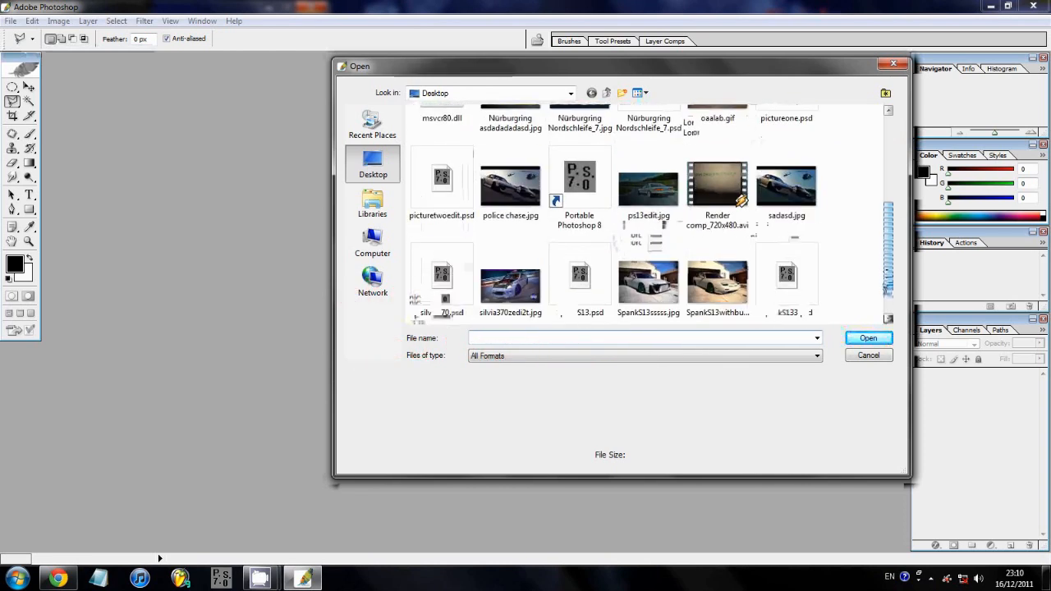
click(867, 339)
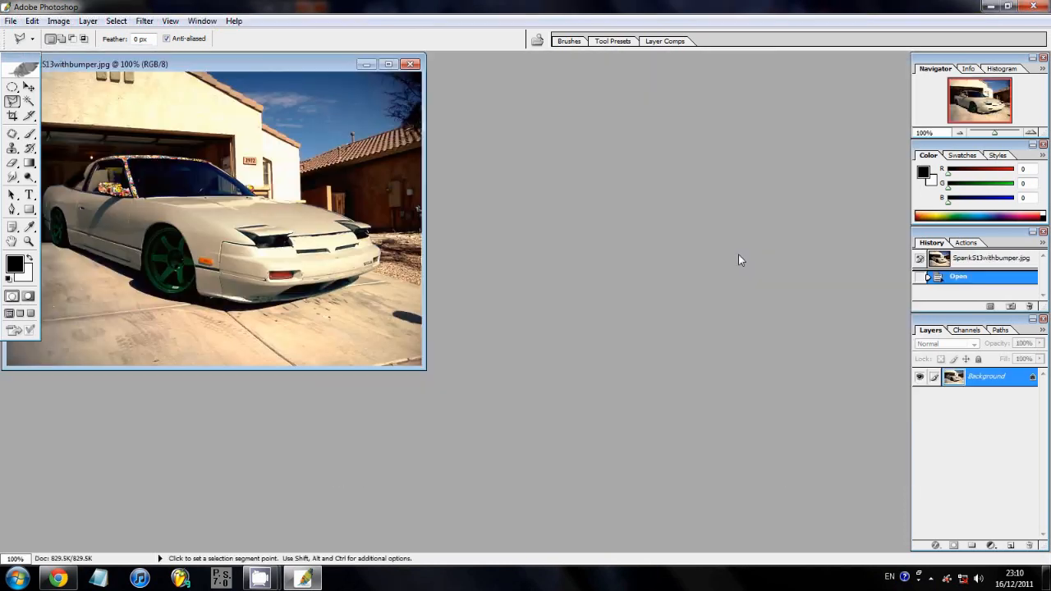
drag(423, 370, 558, 424)
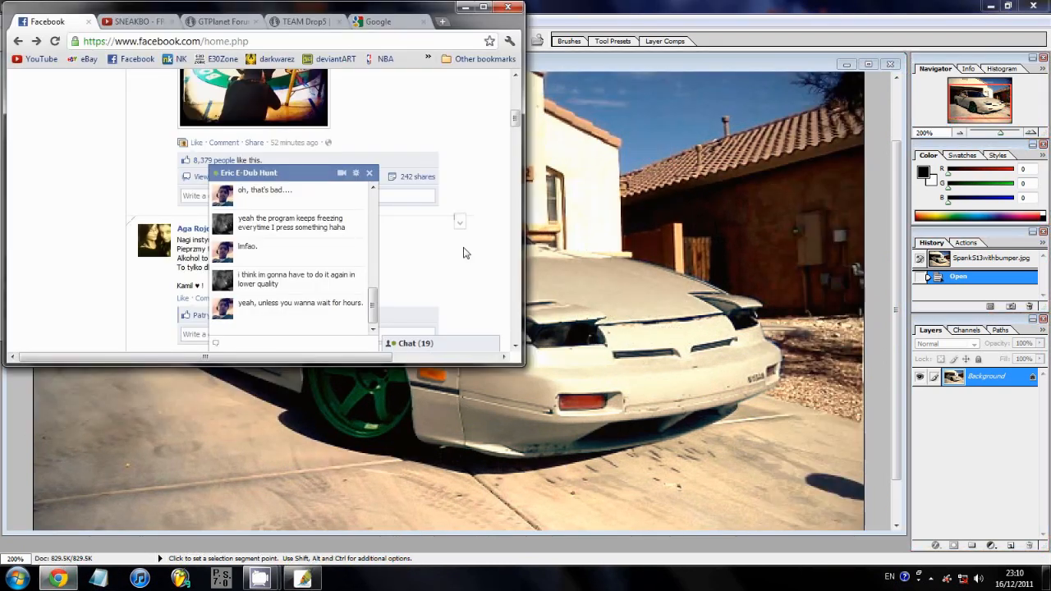
Step: Search Google Images for 'sticker bomb sheet', limited to Medium size, and browse results
click(377, 22)
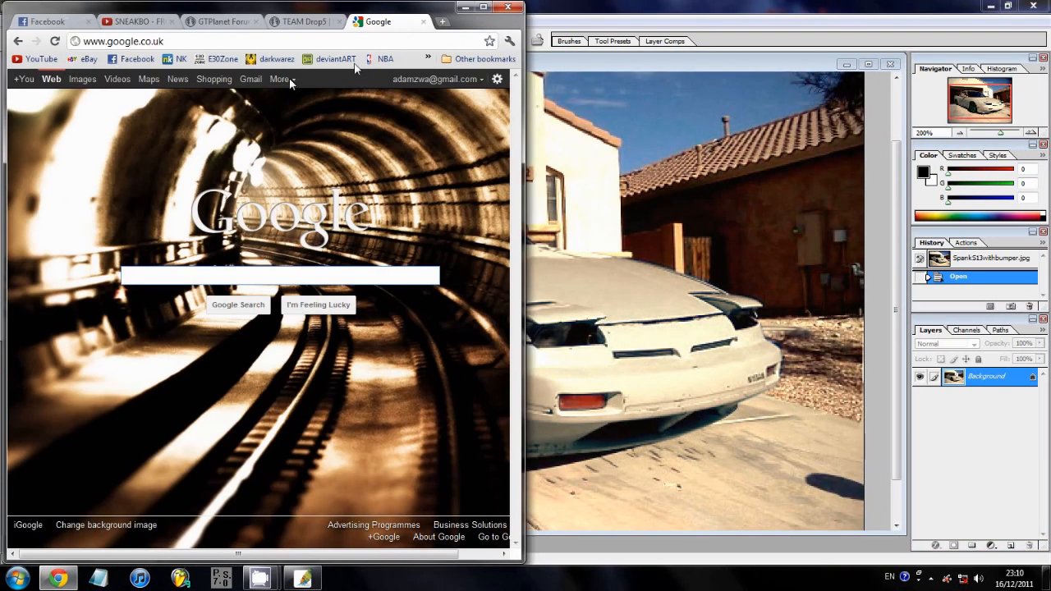
click(82, 79)
text(sticker)
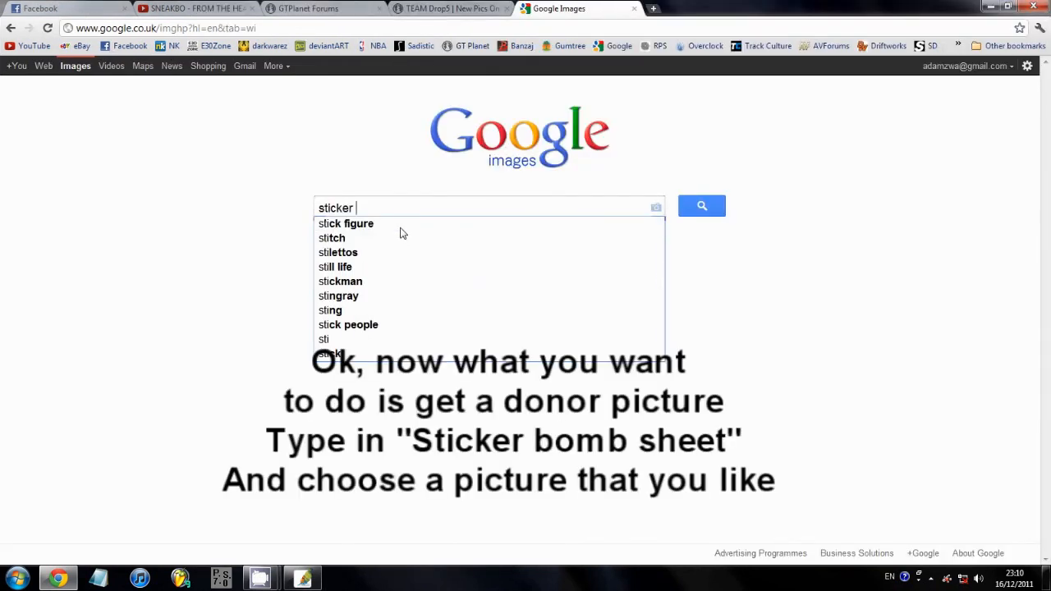
click(701, 205)
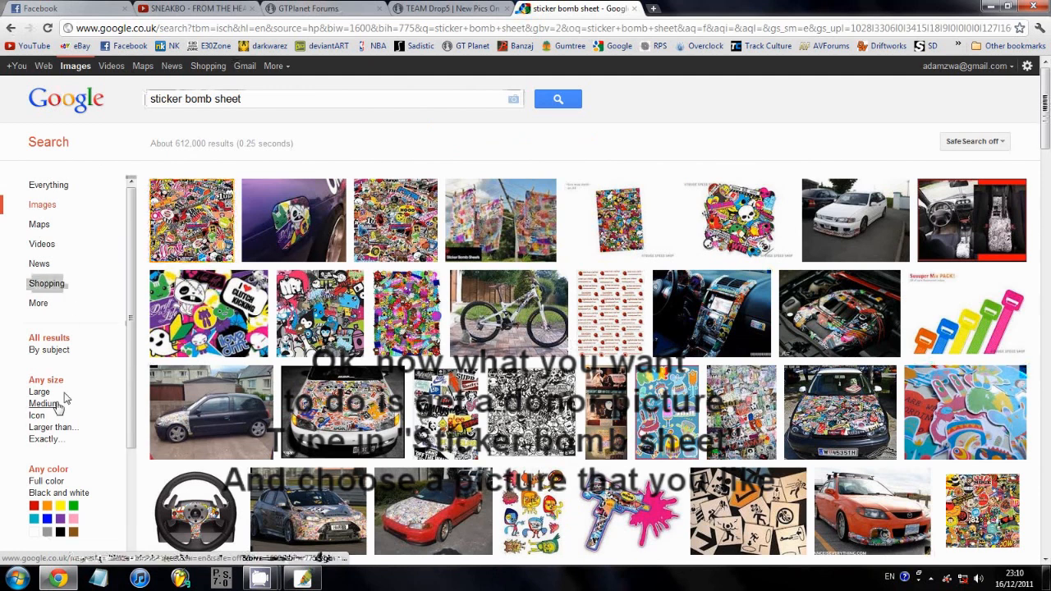
click(46, 404)
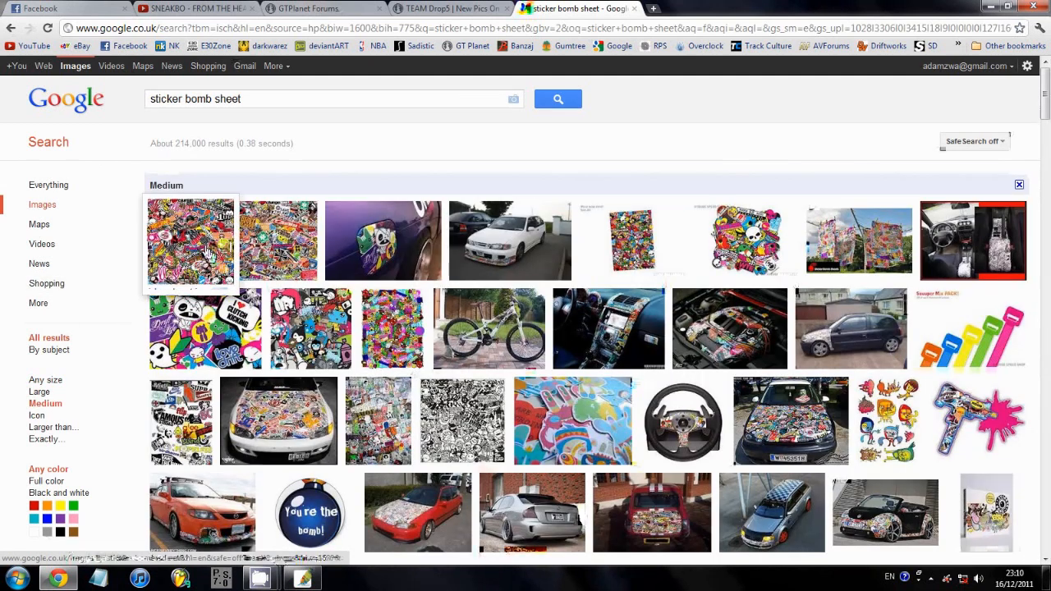
scroll(down, 3)
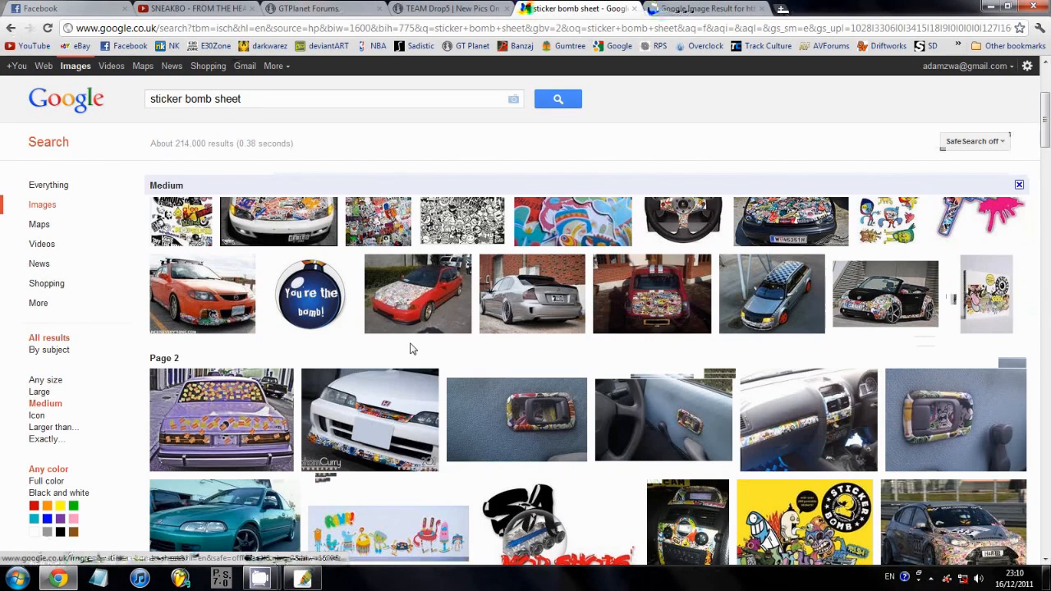
scroll(down, 3)
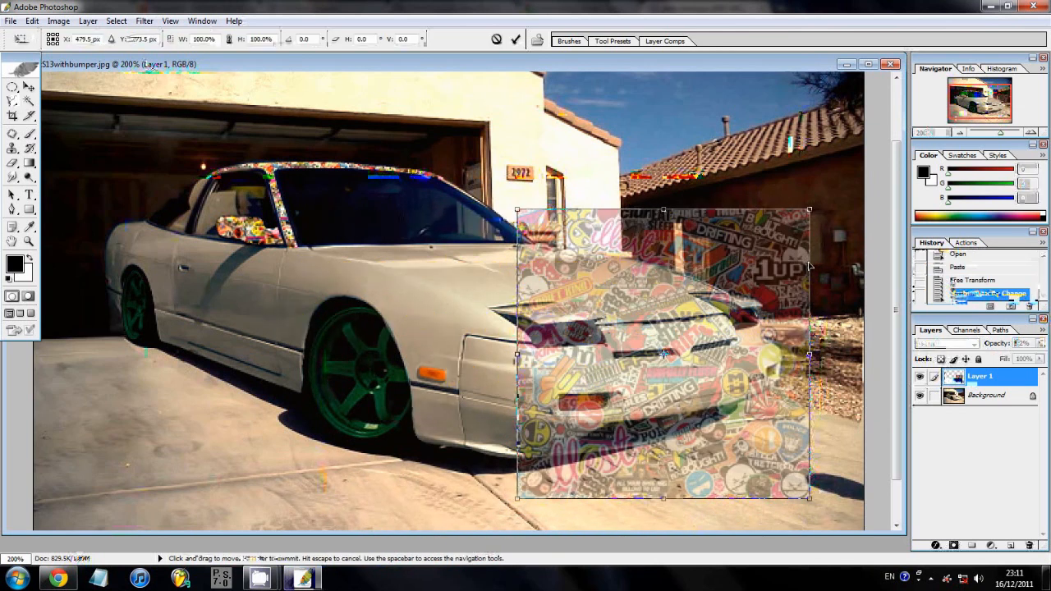
Step: Free-transform the pasted sticker sheet layer to fit over the front bumper
drag(812, 210, 782, 237)
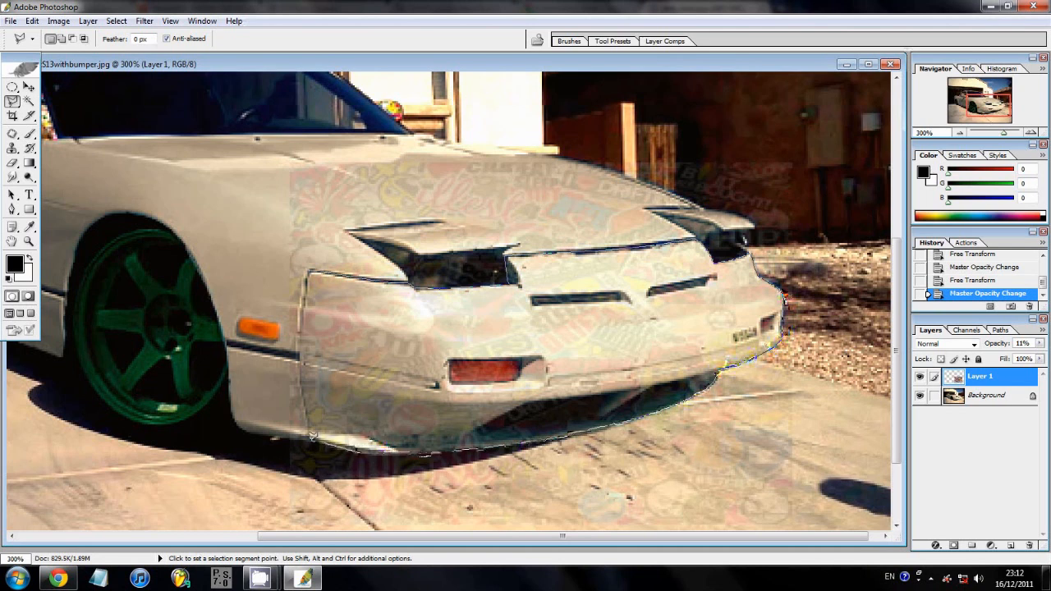
Step: Trace the front bumper's edge with the Polygonal Lasso to build a selection
click(307, 444)
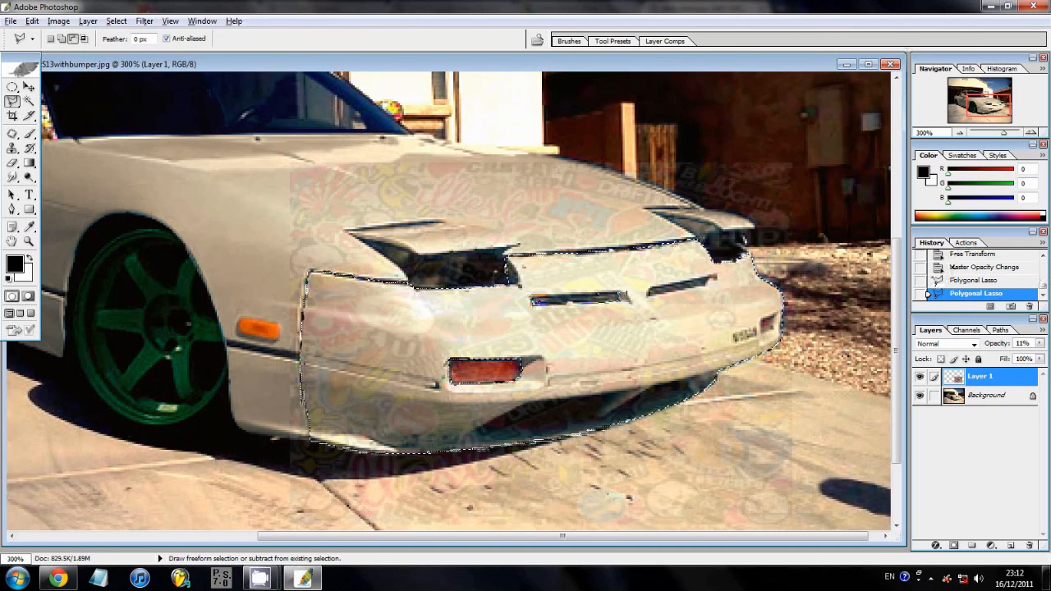
mouse_move(617, 287)
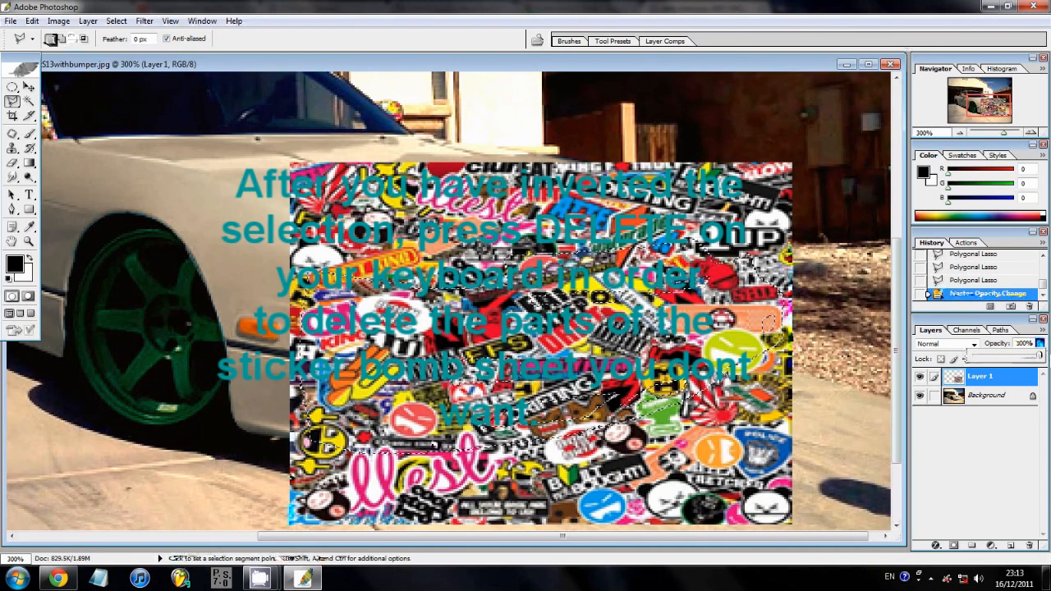
Step: Restore the layer to 100% opacity and delete the sticker pattern outside the bumper
drag(1043, 354, 1019, 355)
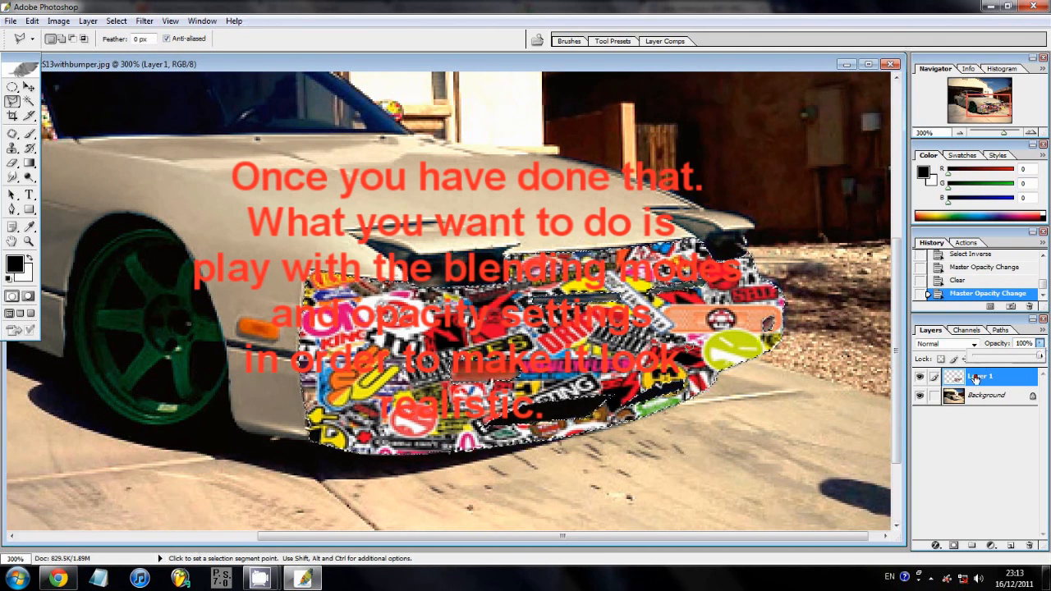
Step: Try several blend modes, settle on Multiply, and lower the sticker layer's opacity
click(944, 343)
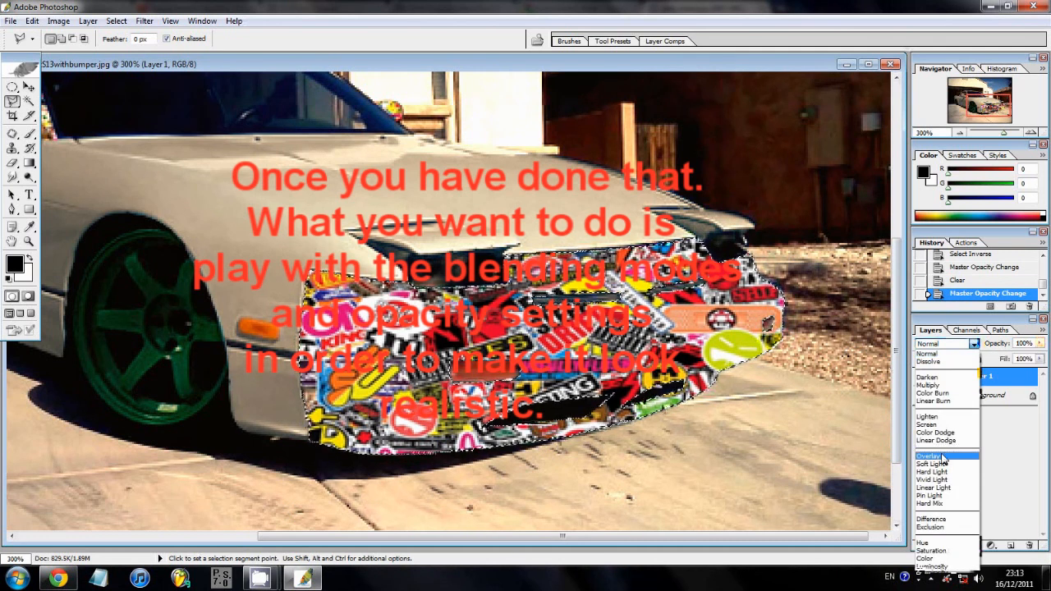
click(930, 455)
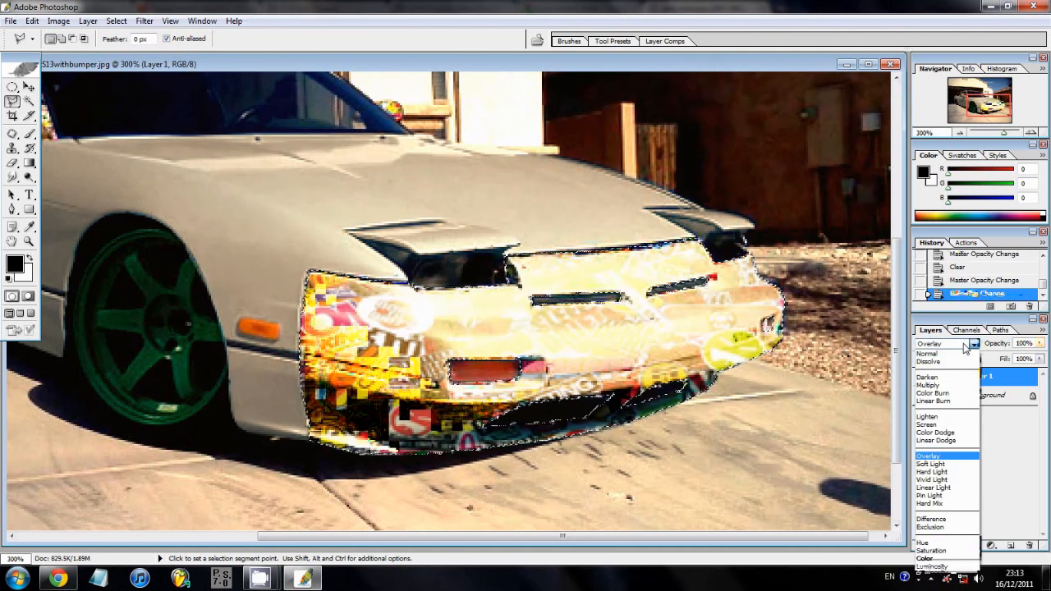
click(927, 353)
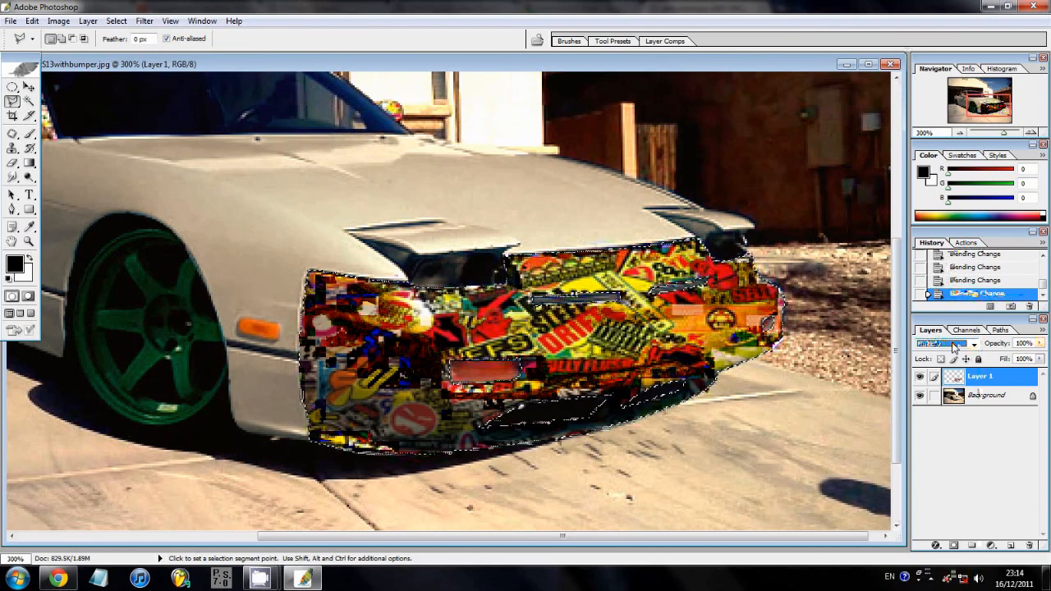
click(945, 344)
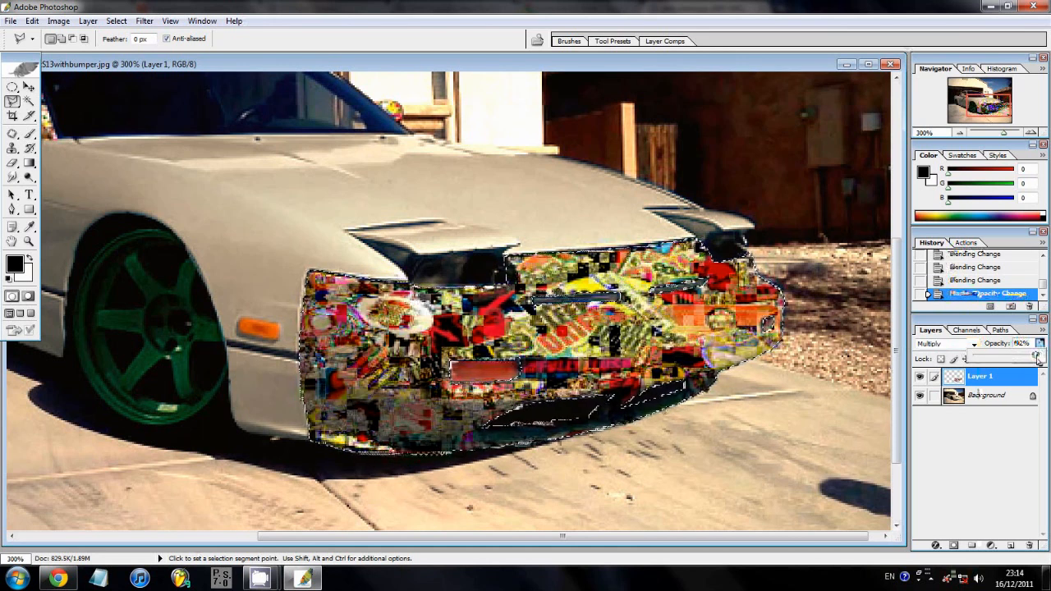
click(13, 87)
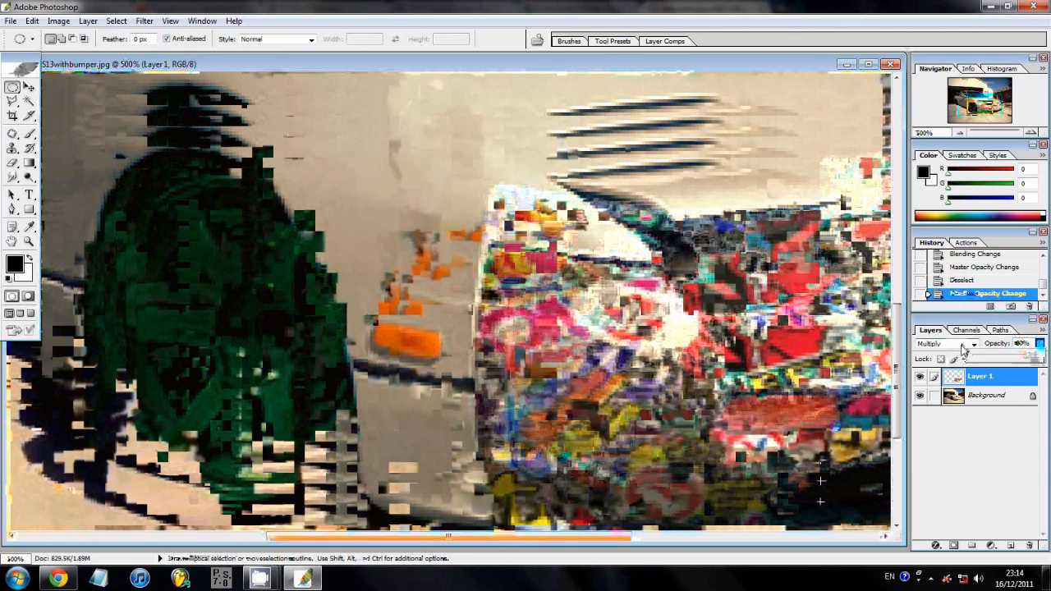
Step: Switch the sticker layer to Hard Light, fine-tune opacity, and merge visible layers
click(945, 343)
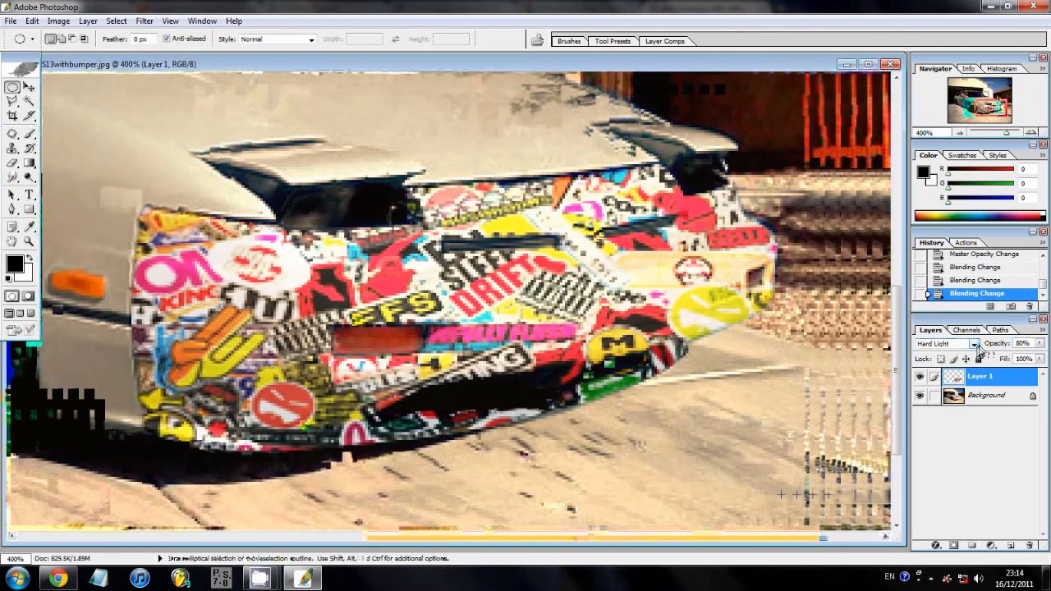
click(945, 343)
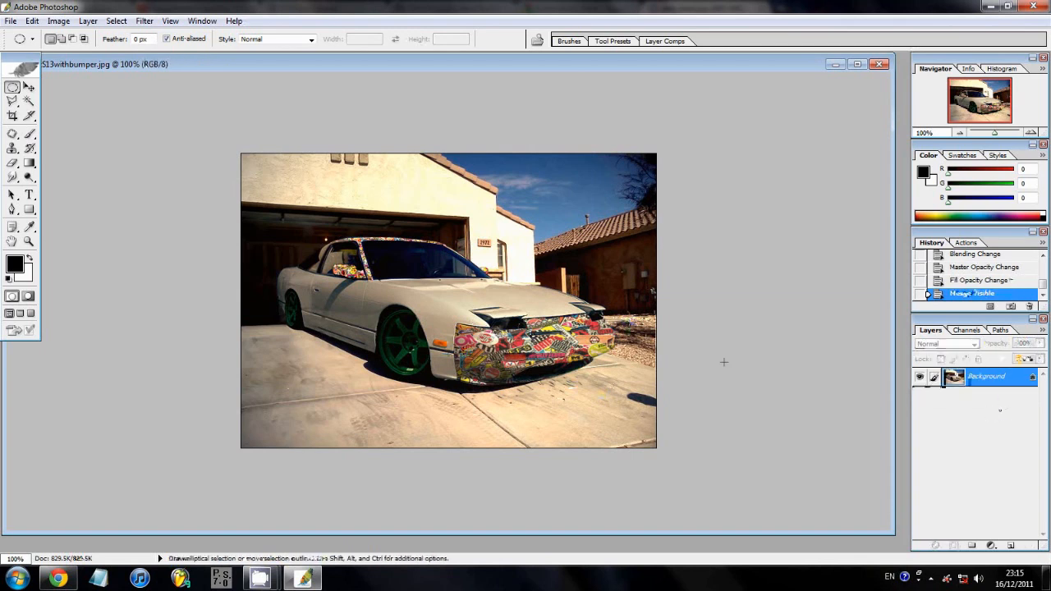
Step: Bring up Image > Adjustments > Hue/Saturation for the flattened car photo
click(87, 20)
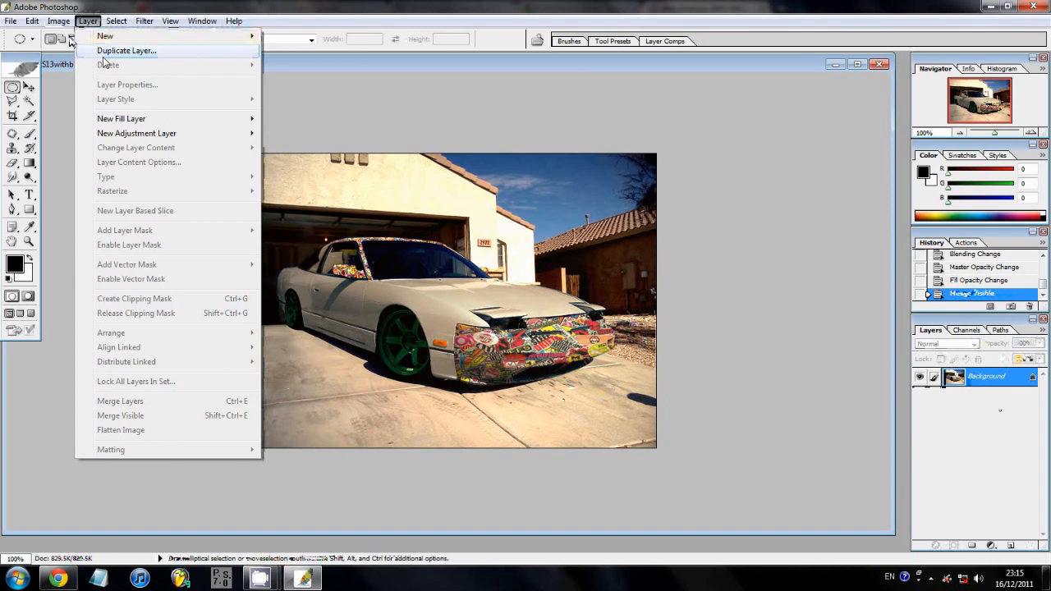
click(59, 20)
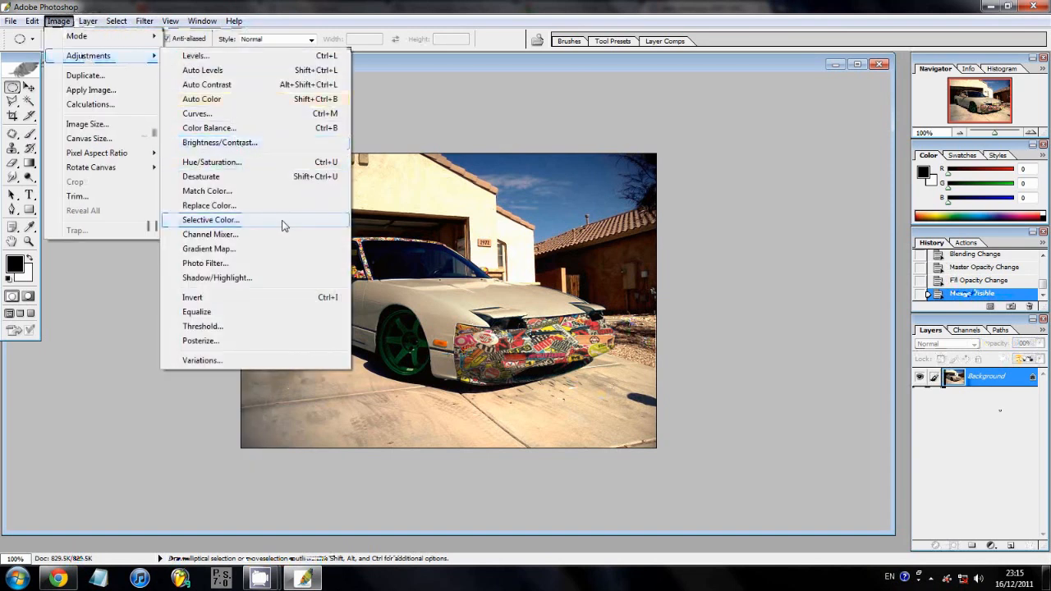
click(210, 163)
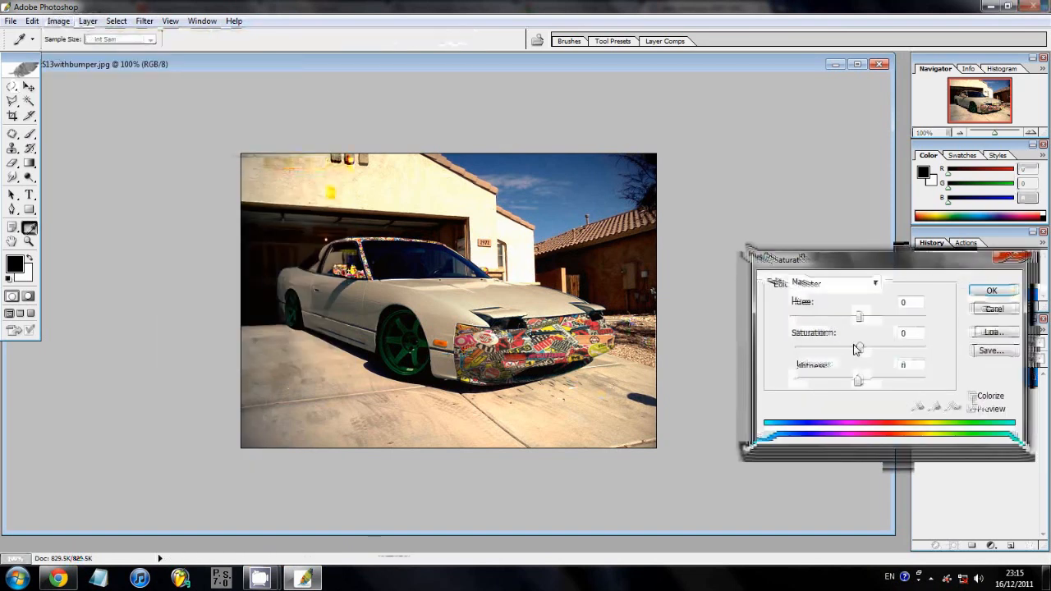